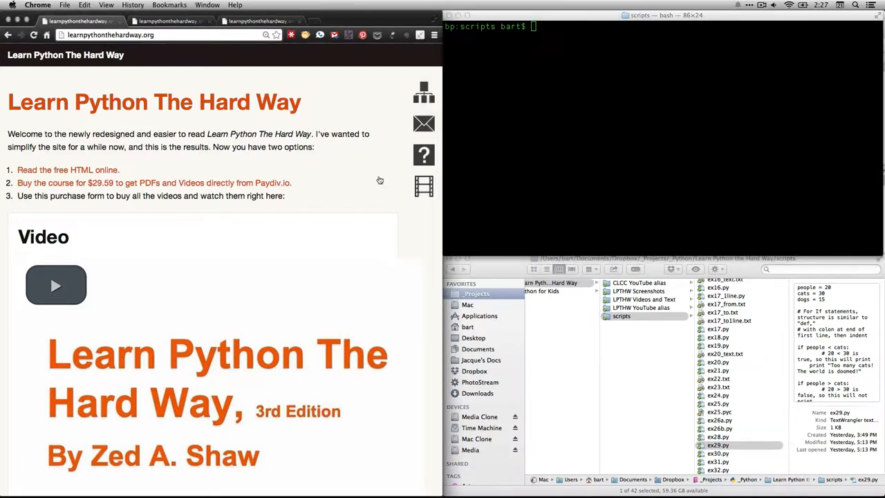
mouse_move(118, 143)
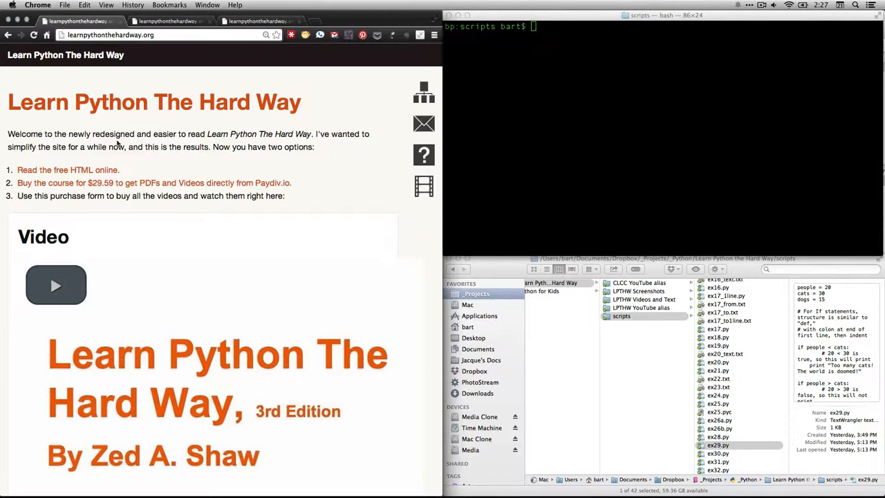
mouse_move(95, 172)
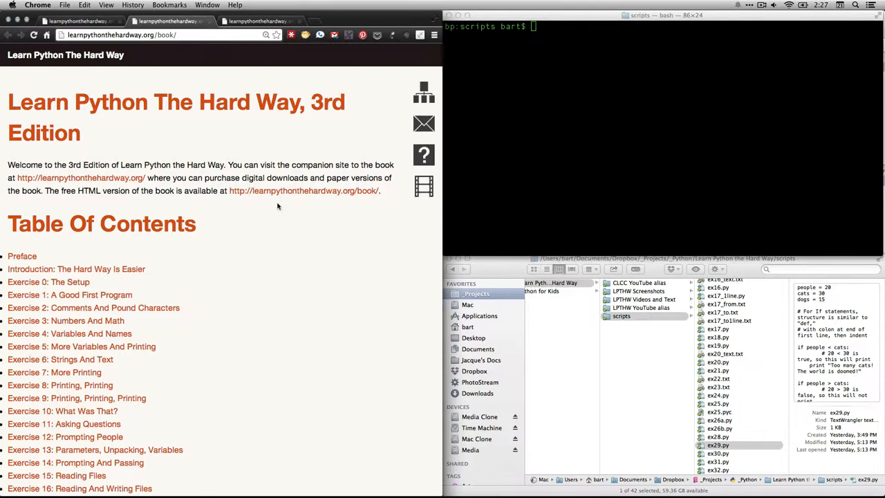
Step: Scroll the Learn Python The Hard Way table of contents down to Exercise 29: What If
scroll("down", 3)
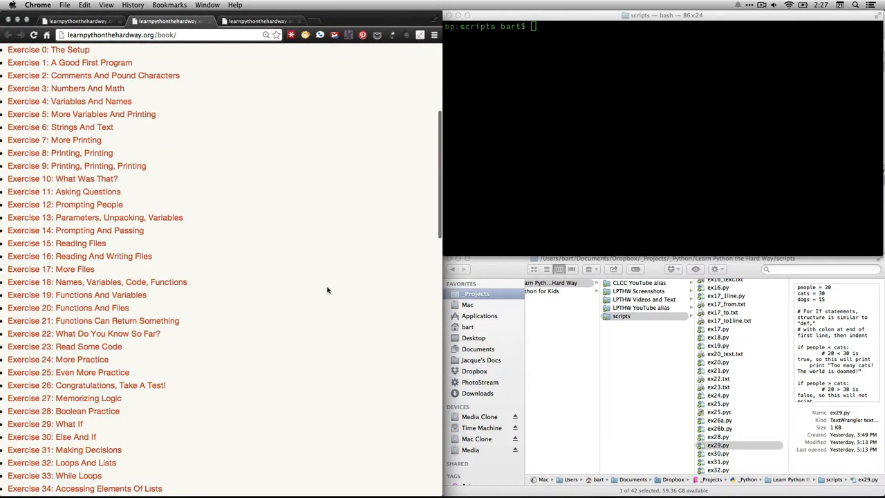
scroll("down", 3)
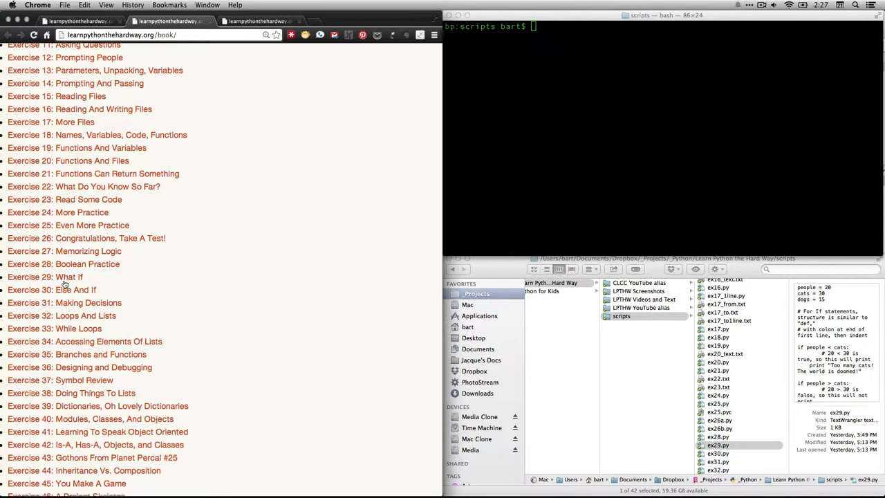
Step: Open the Exercise 29: What If lesson and clear the marking on its example code
left_click(45, 277)
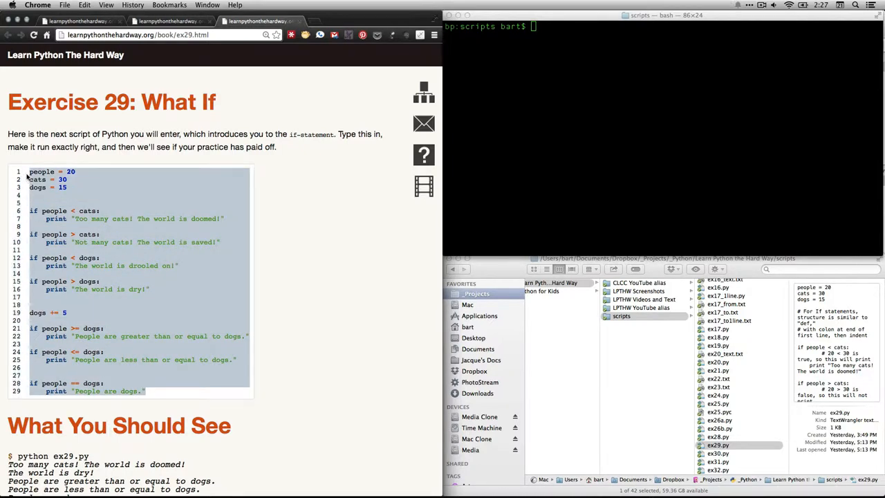
mouse_move(291, 282)
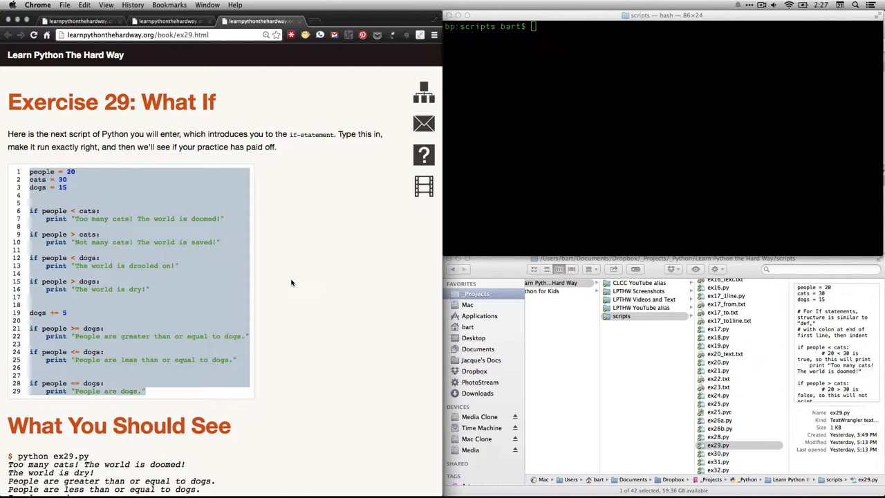
left_click(291, 282)
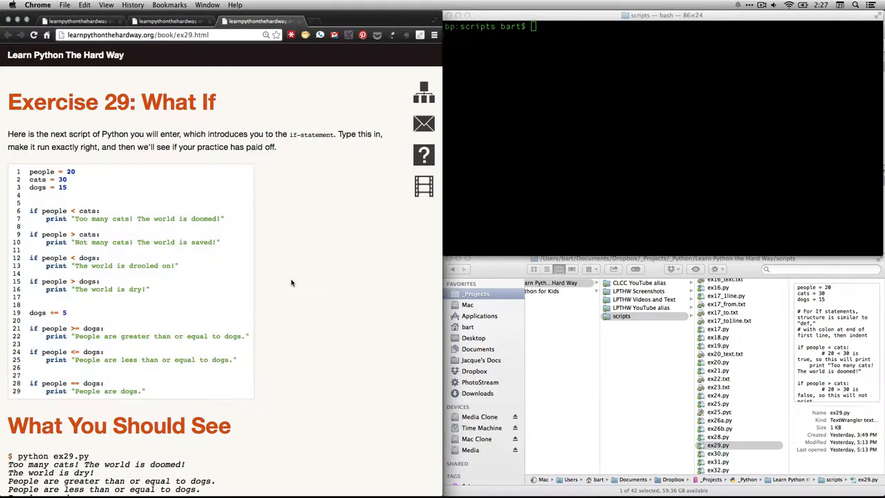
double_click(718, 444)
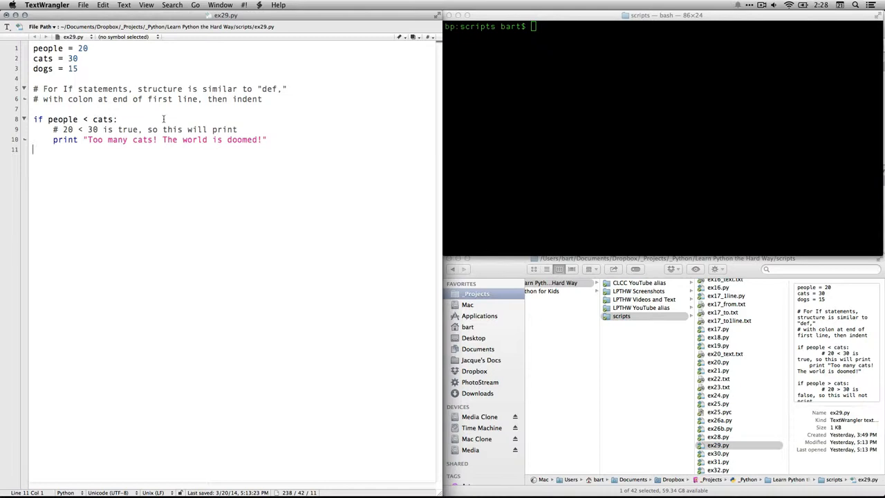
mouse_move(117, 45)
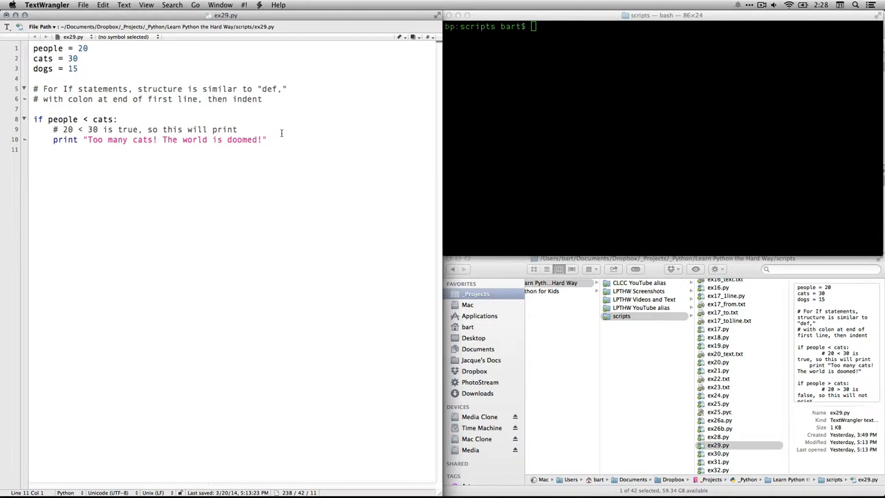
Step: After the first print line, begin the second cats check with 'if people > cats:'
left_click(267, 140)
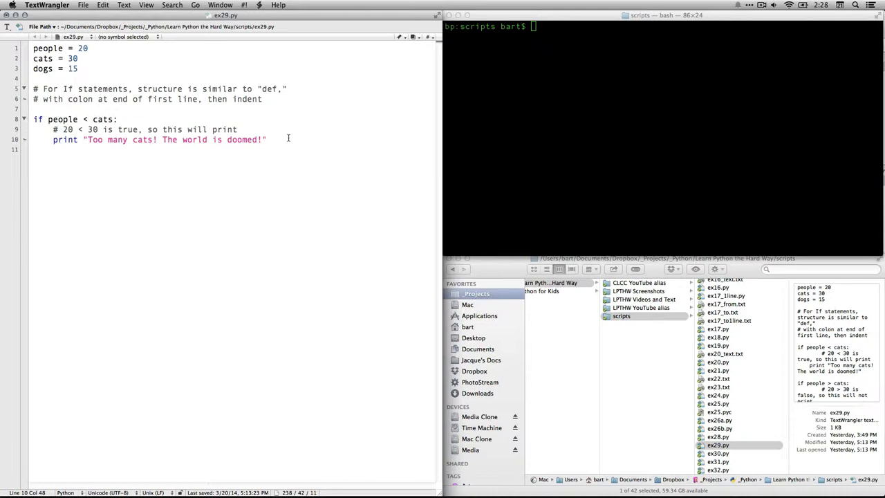
type("if people > cats:")
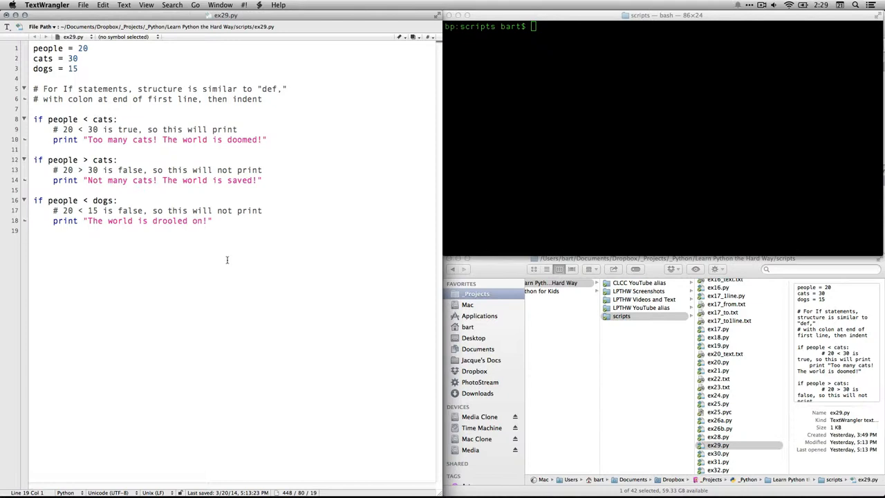
mouse_move(172, 199)
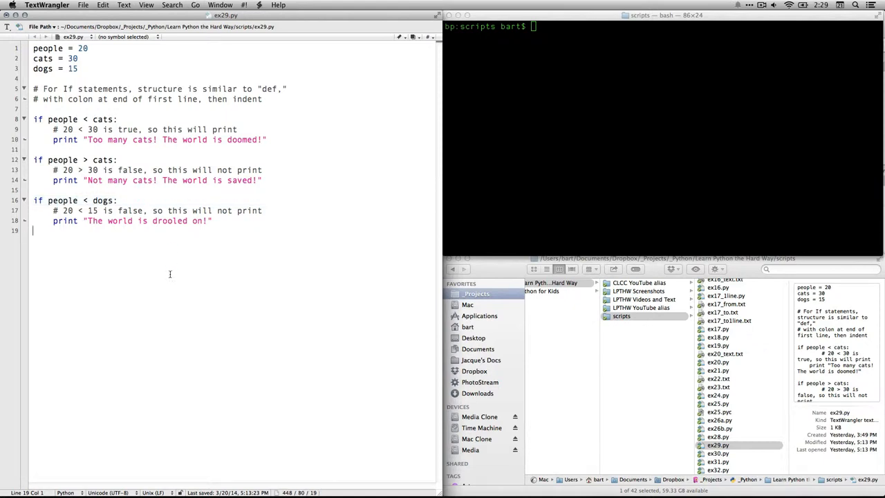
Step: Type the 'if people > dogs:' check and the 'dogs += 5' line
type("if people > dogs:")
type("print \"The world is dry!")
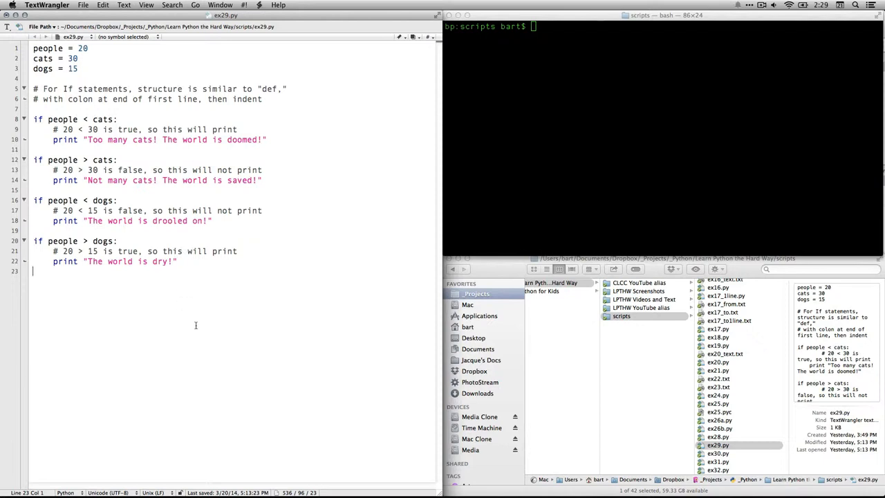
type("dogs += 5")
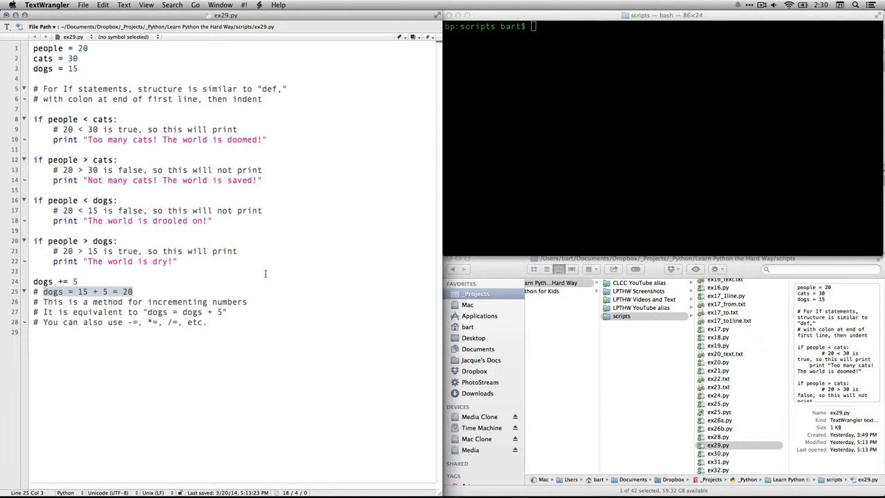
Step: Place the cursor for the comments on dogs += 5 and the -=, *=, /= operators
left_click(78, 281)
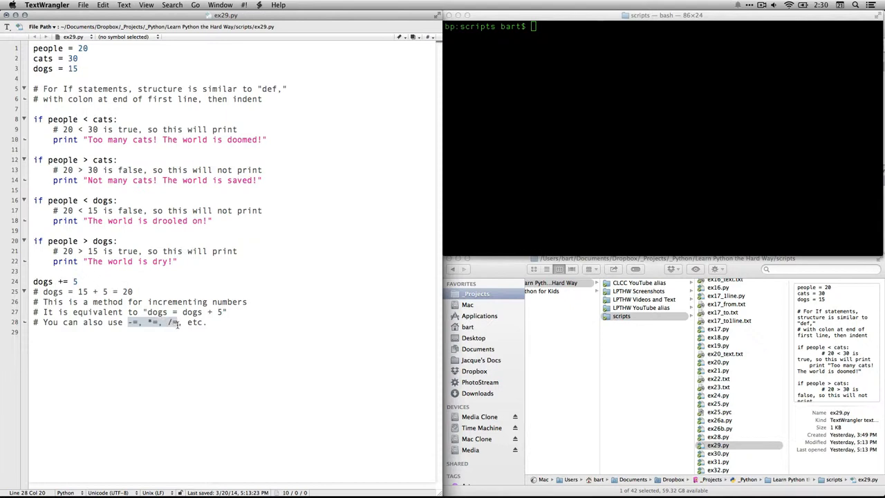
left_click(279, 322)
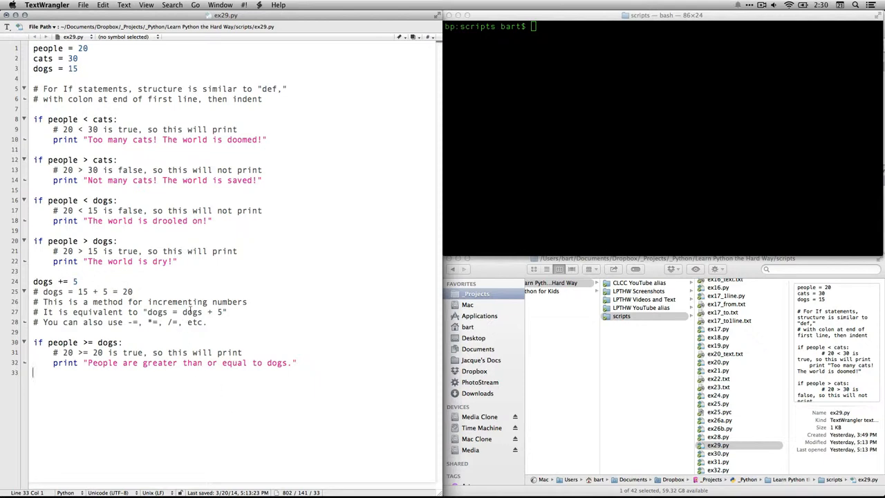
Step: Return to the script's end to write the >=, <= and == if blocks
left_click(155, 345)
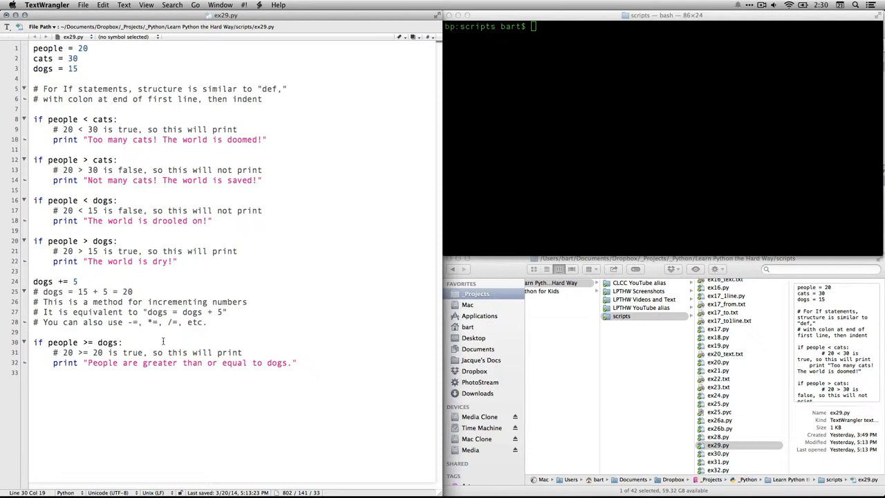
left_click(310, 363)
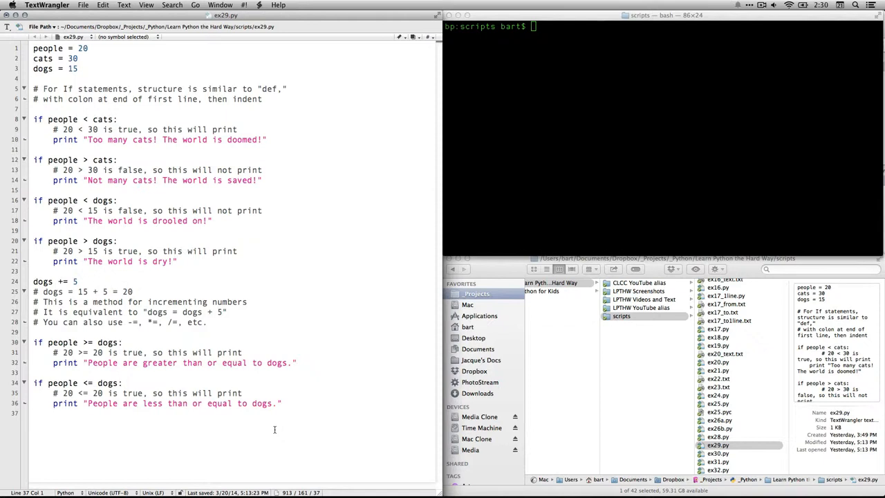
left_click(282, 403)
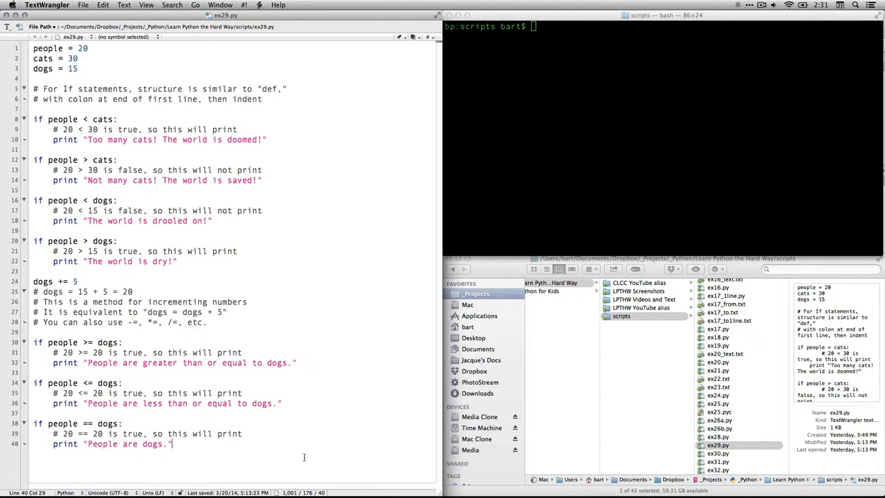
mouse_move(487, 254)
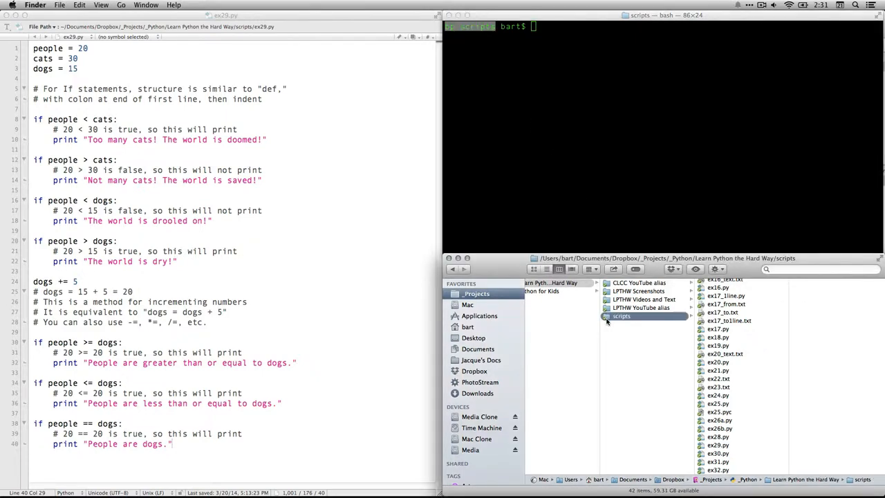
Step: Run 'python ex29.py' in Terminal to print the five expected lines
left_click(656, 138)
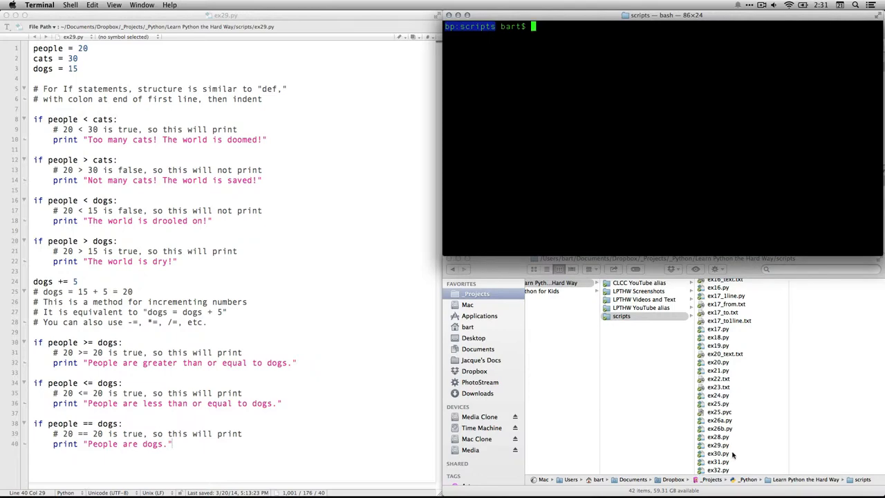
left_click(718, 445)
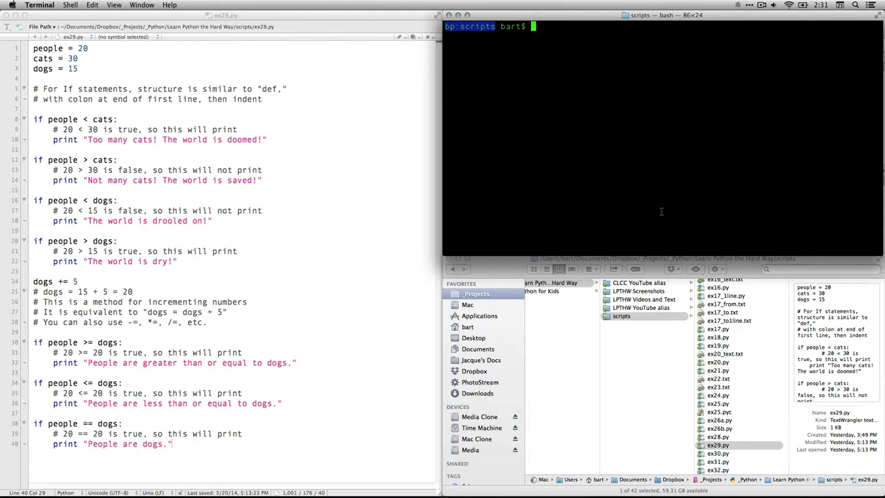
type("python")
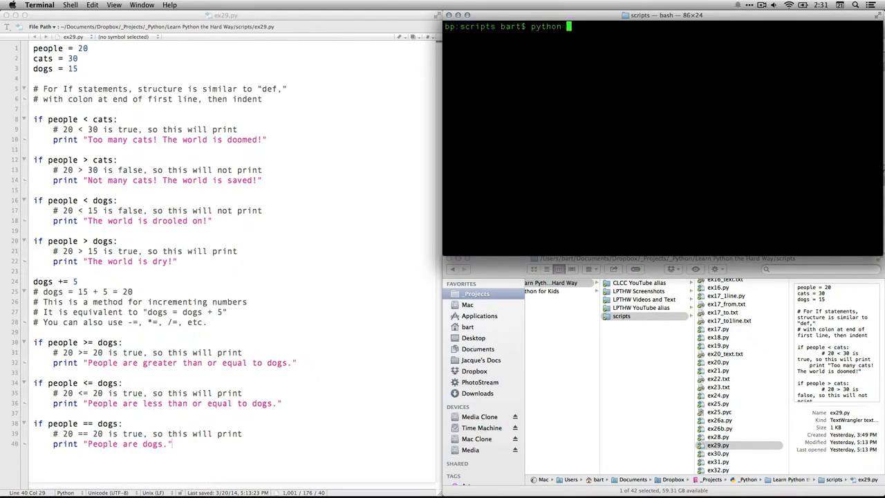
type("ex2")
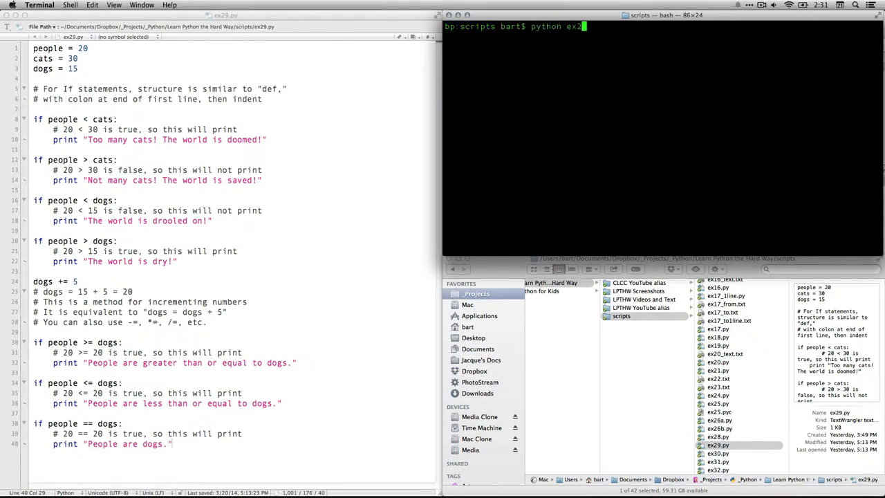
type("9.py")
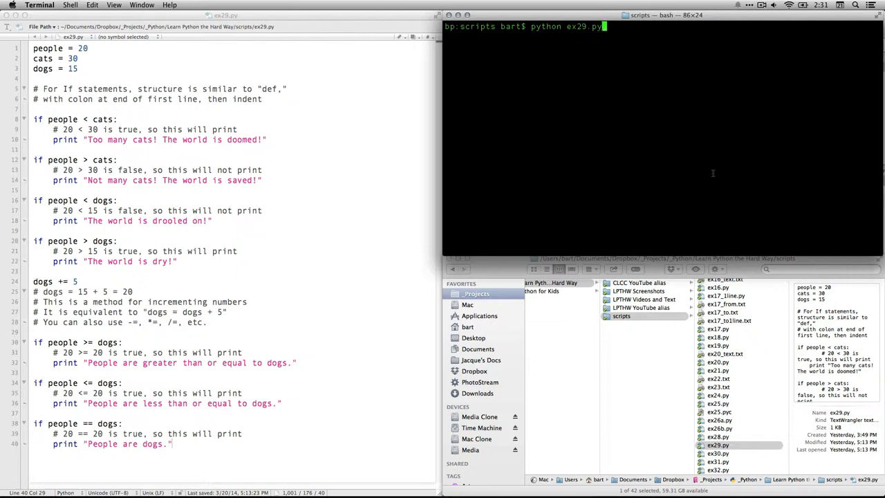
key("Return")
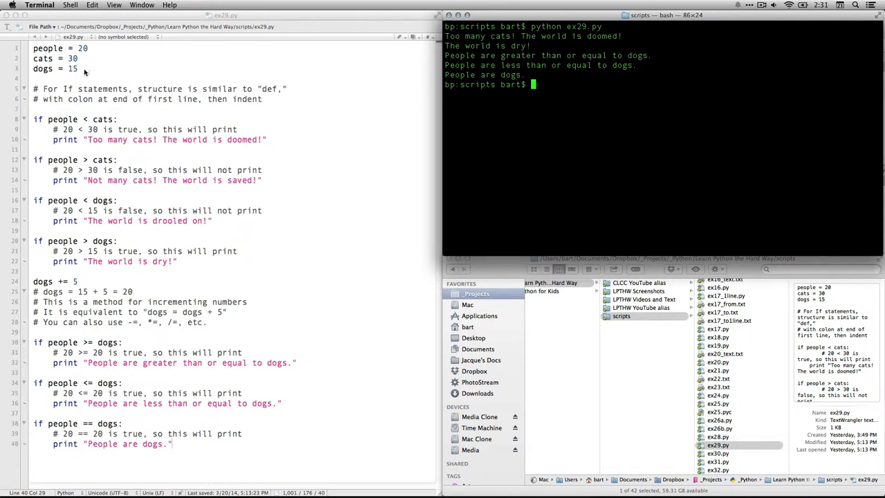
mouse_move(123, 131)
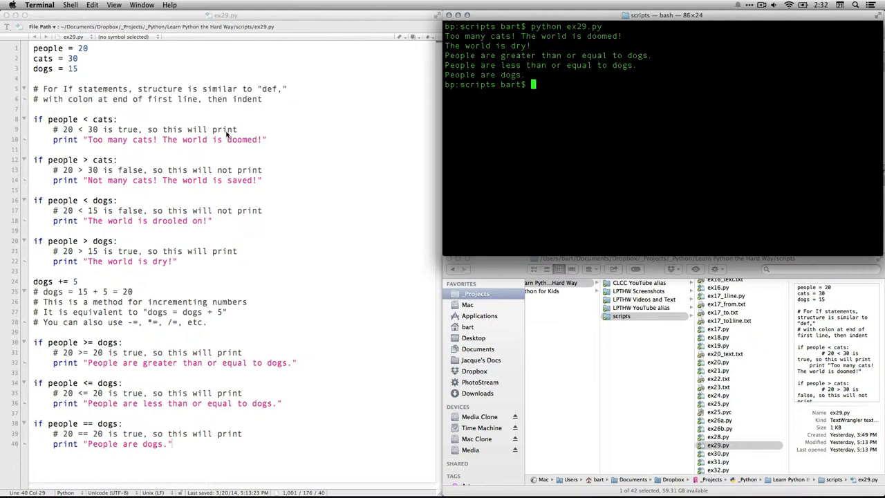
mouse_move(277, 142)
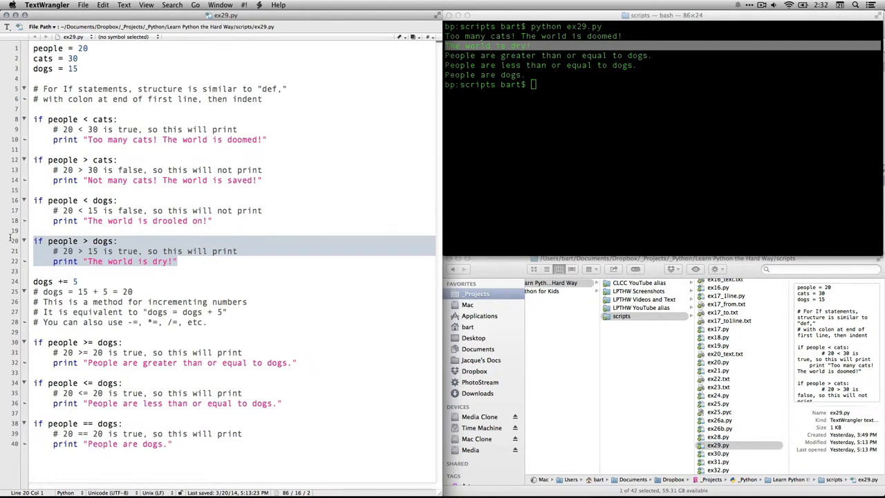
left_click(595, 55)
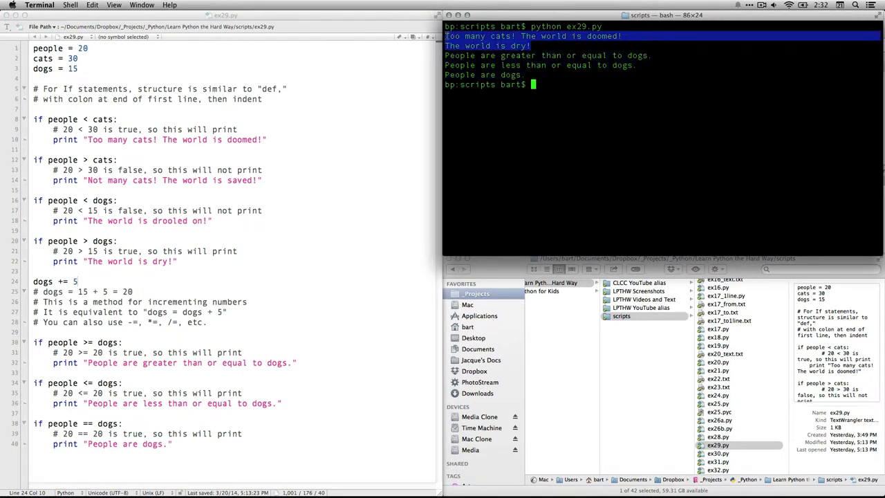
left_click(98, 69)
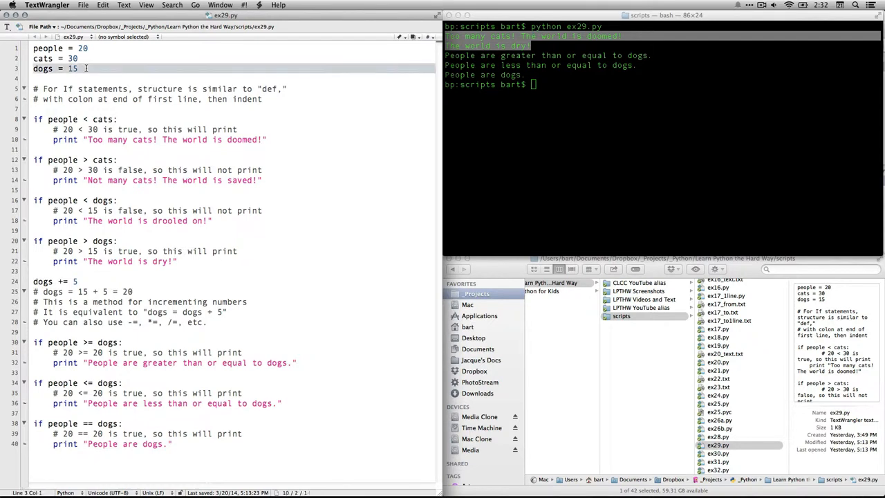
left_click(84, 281)
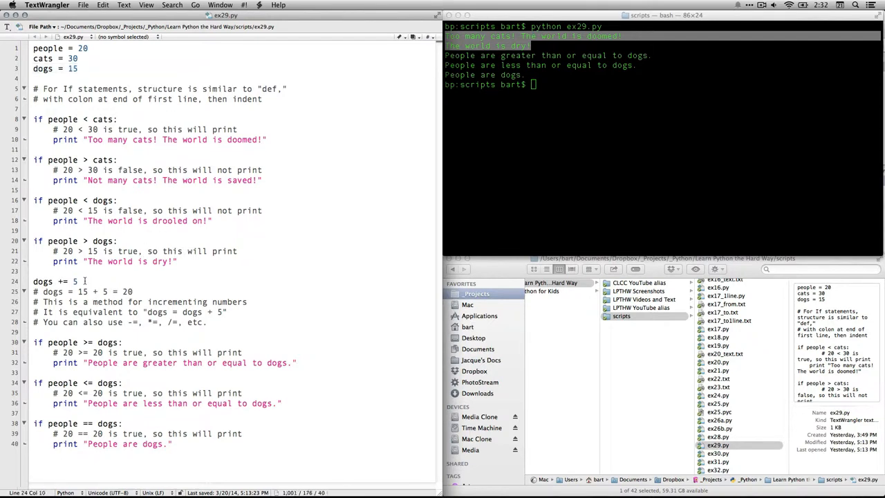